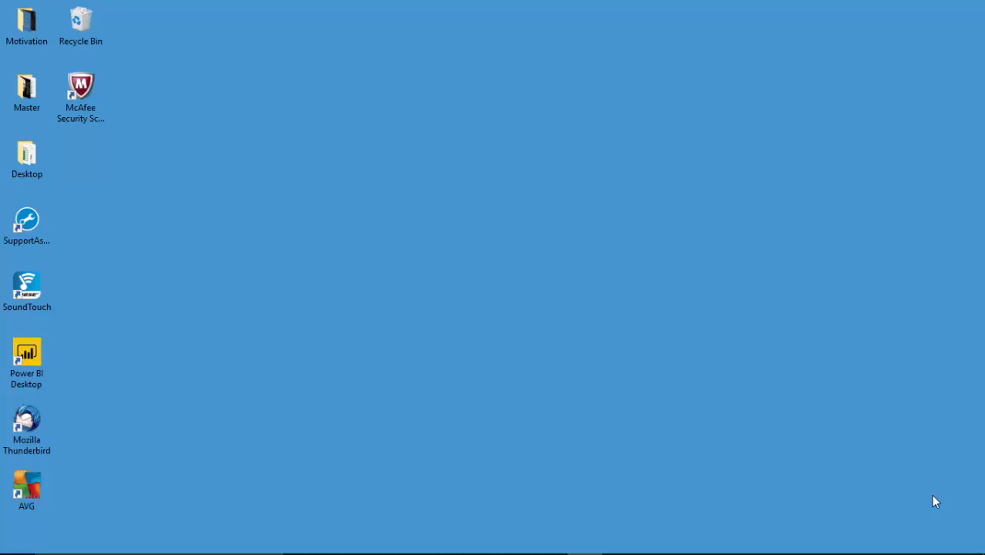
pyautogui.moveTo(809, 497)
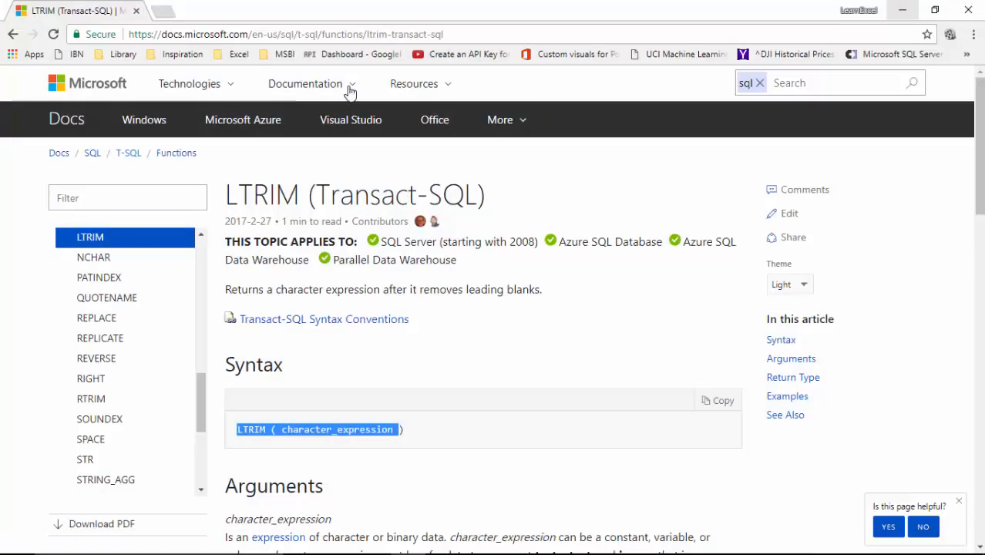
pyautogui.moveTo(419, 456)
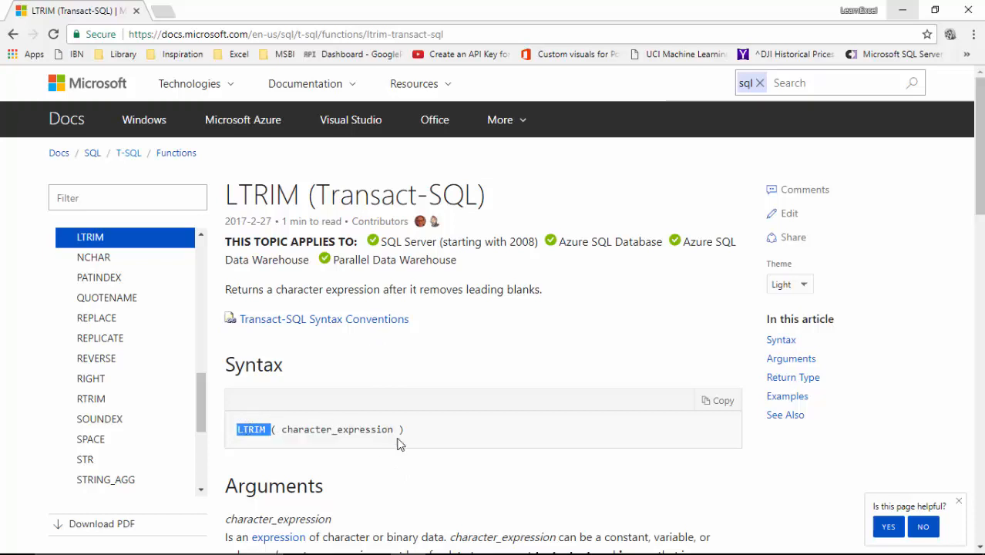
# Highlight the LTRIM function name in the docs syntax box before putting the browser away.
pyautogui.doubleClick(336, 428)
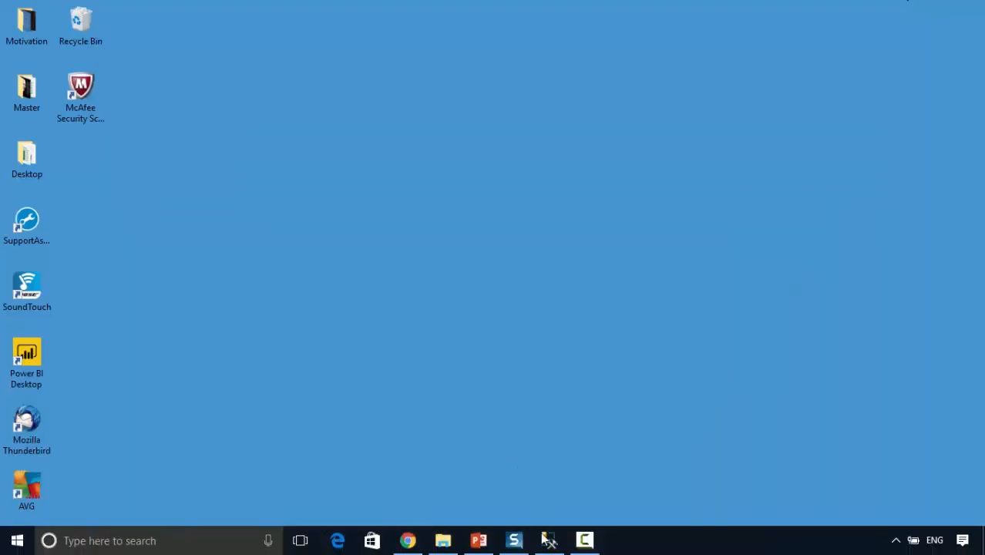
# Return to the query script, run the variable SELECT and add a 'Hello World' note line below.
pyautogui.click(549, 540)
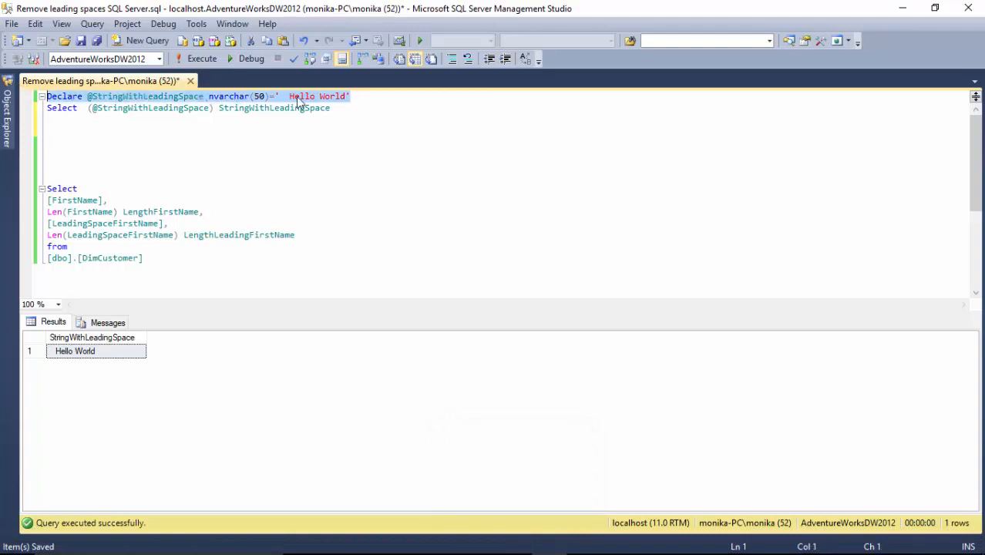
pyautogui.click(290, 96)
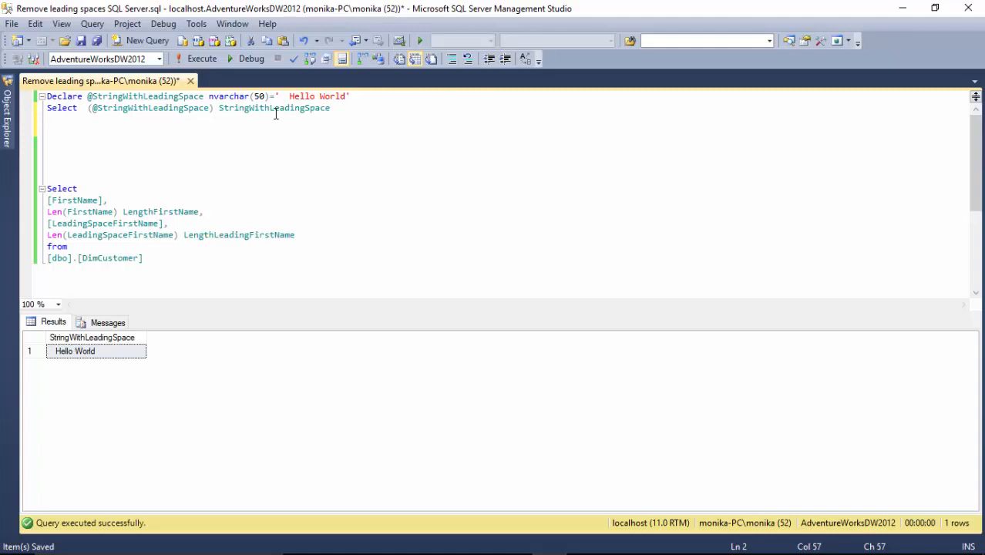
pyautogui.click(200, 59)
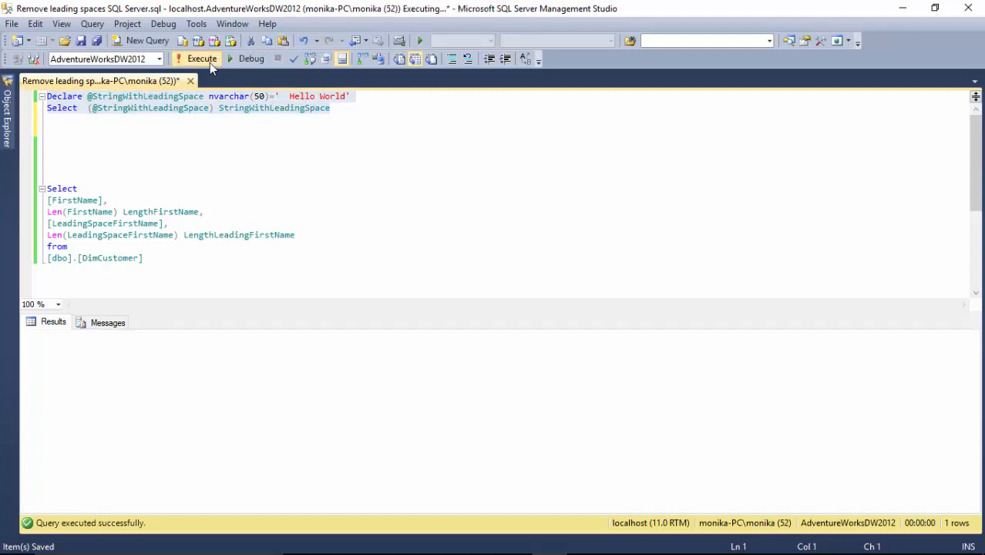
pyautogui.click(201, 59)
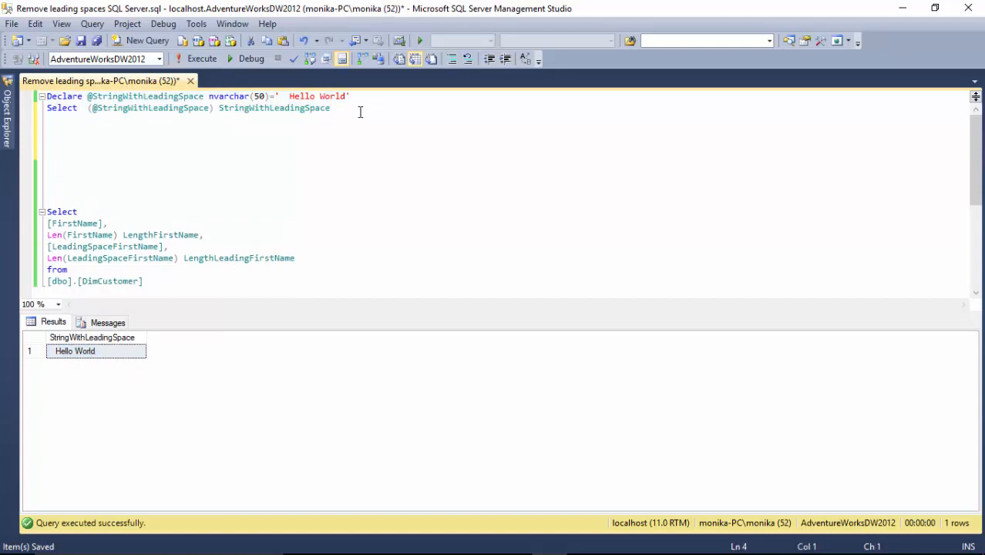
pyautogui.write('Hello World')
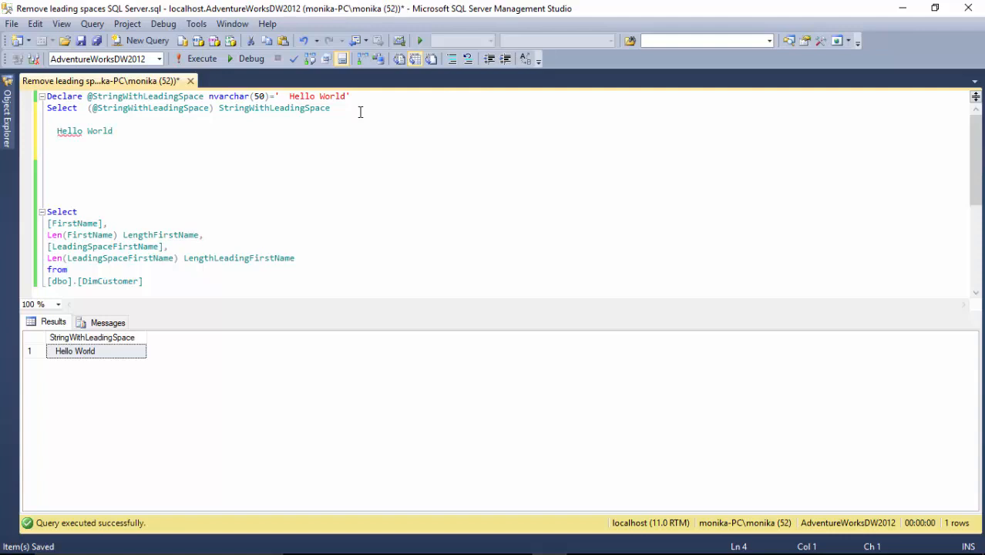
pyautogui.click(86, 108)
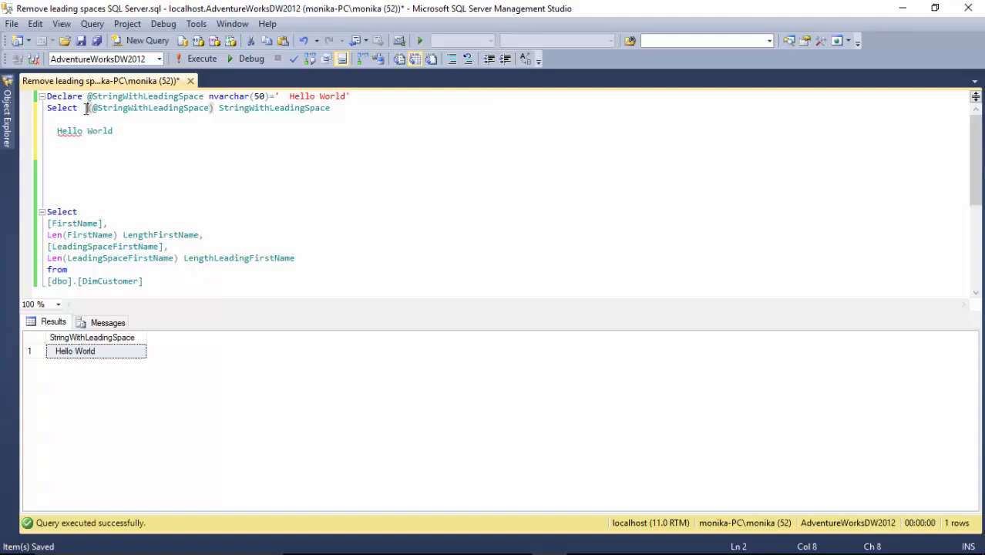
pyautogui.write('Ltrim')
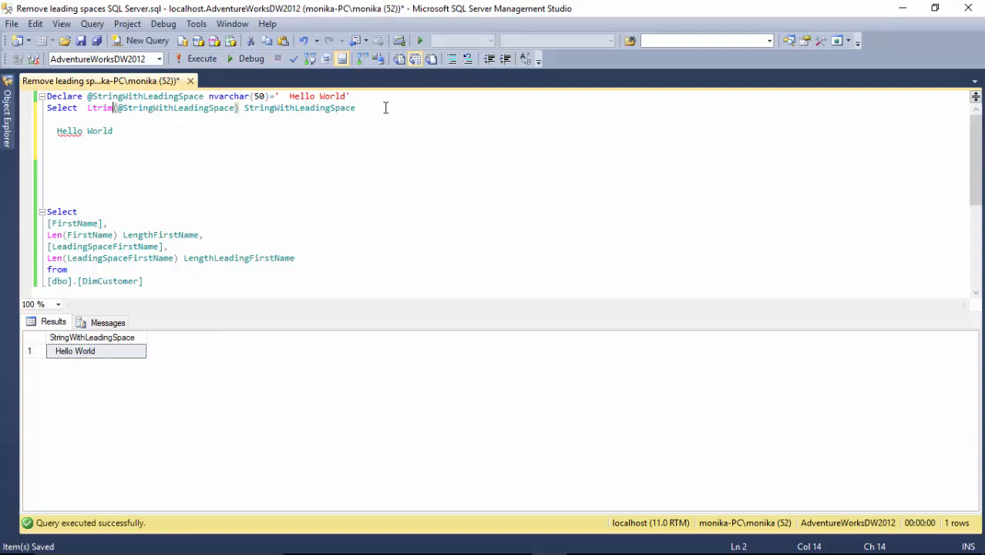
# Run the Declare and Ltrim SELECT statements and adjust the Hello World note beneath.
pyautogui.click(200, 59)
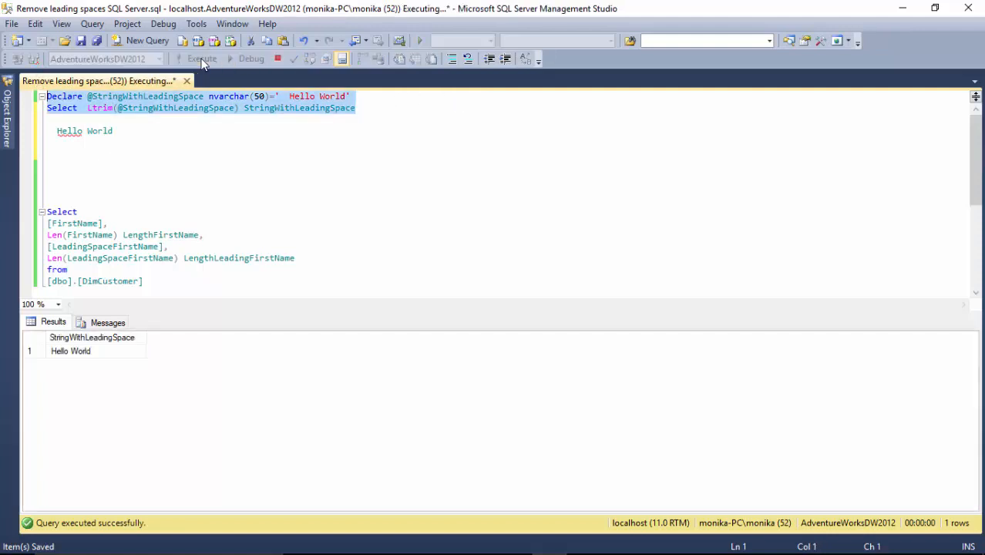
pyautogui.click(71, 352)
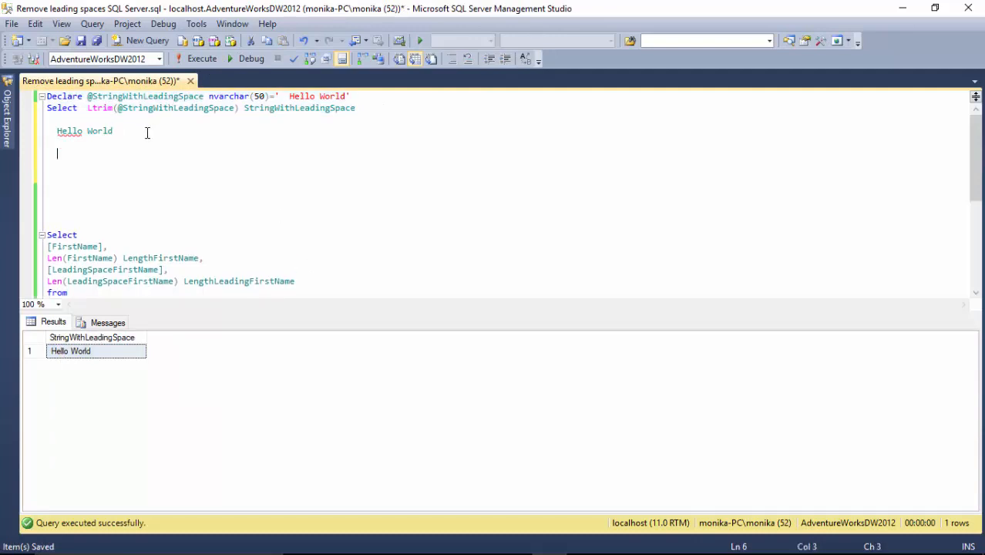
pyautogui.write('Hello World')
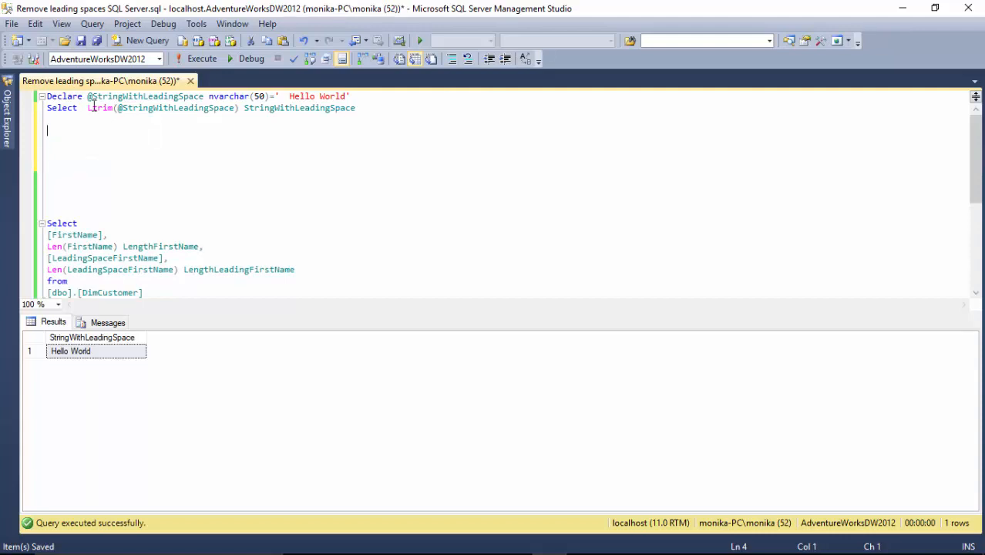
# Replace Ltrim with Len in the SELECT so it returns the variable's length.
pyautogui.click(111, 108)
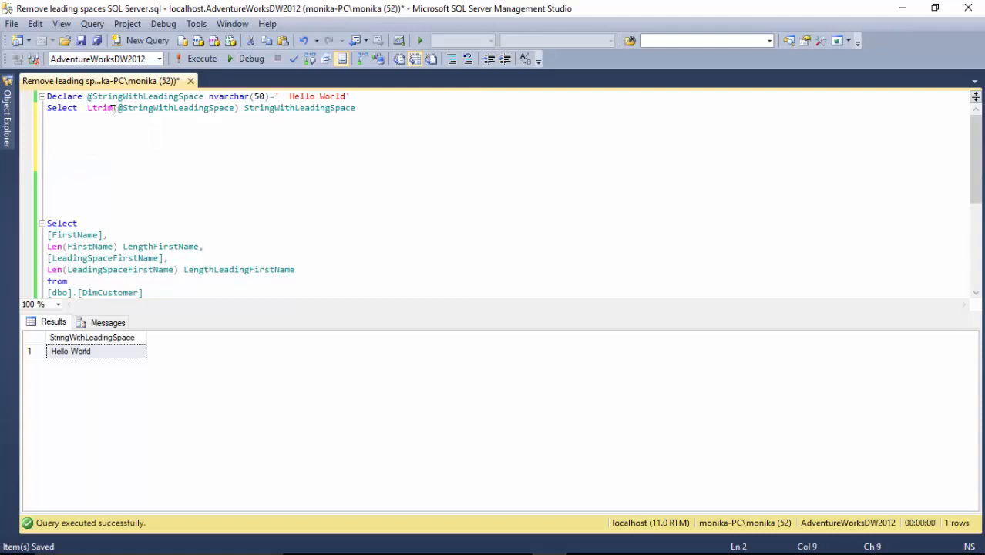
pyautogui.write('Len')
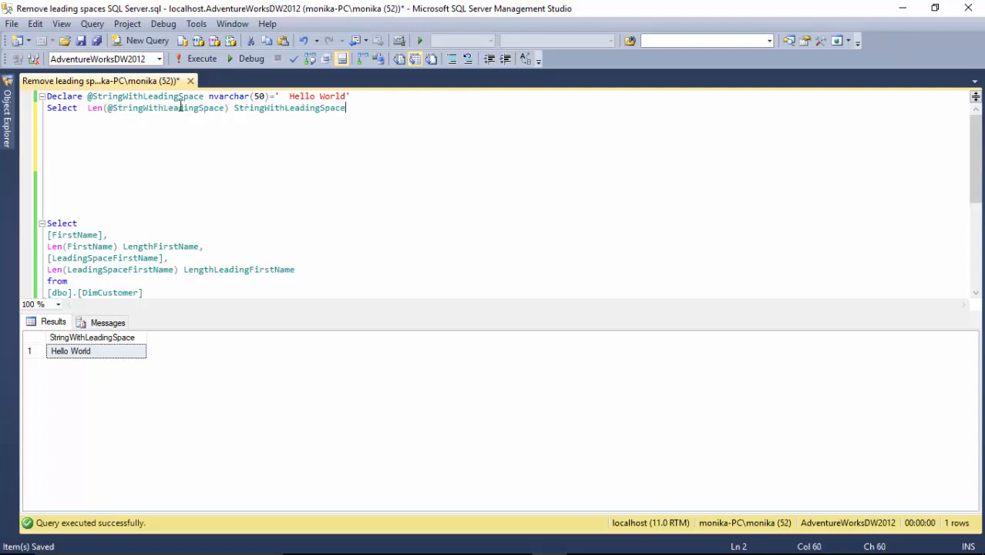
pyautogui.click(197, 59)
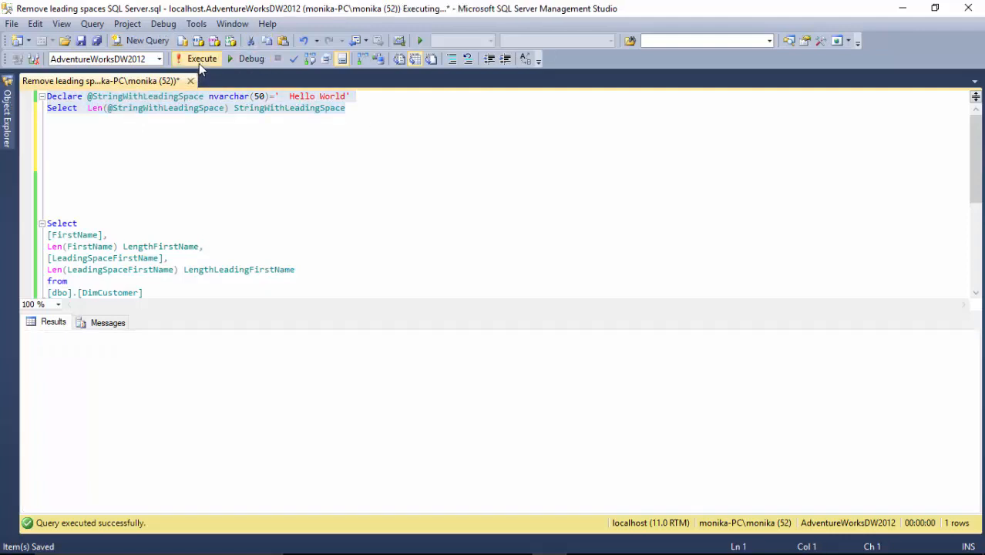
pyautogui.click(200, 59)
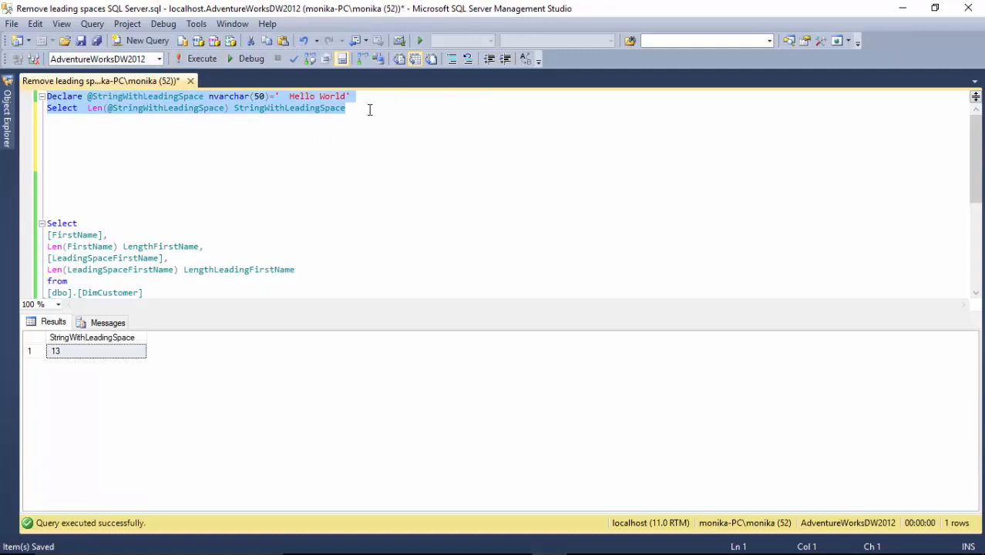
pyautogui.click(345, 108)
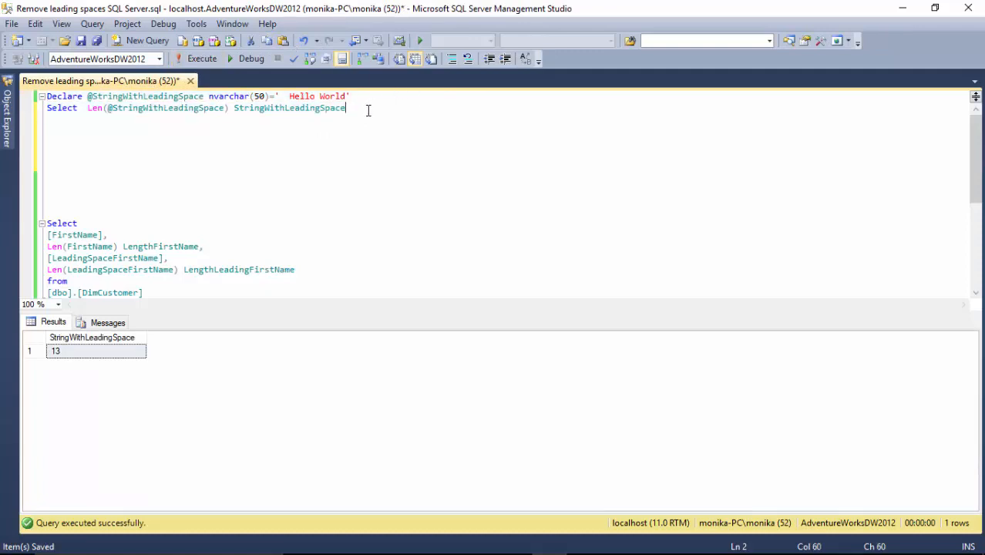
pyautogui.write('Select  Len(@StringWithLeadingSpace) StringWithLeadingSpace')
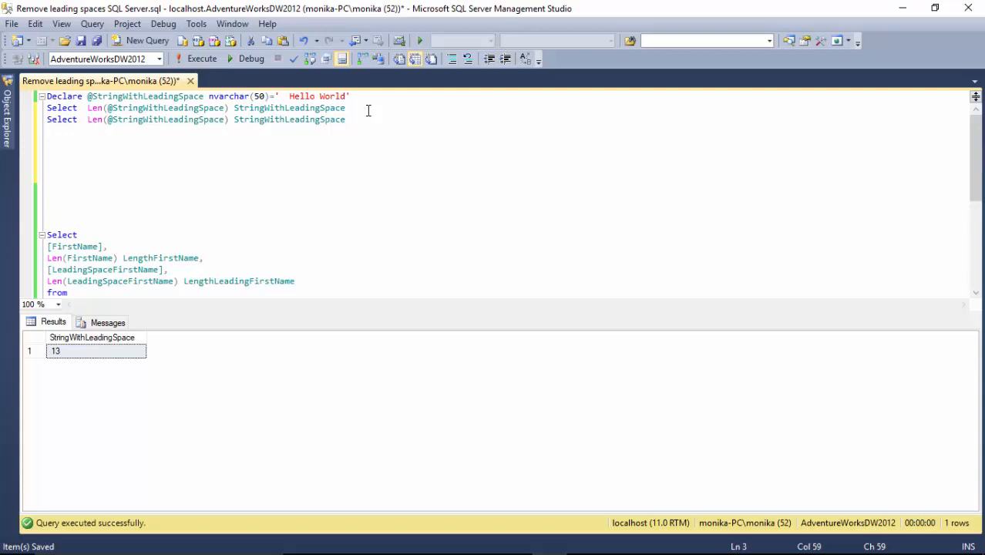
# Wrap the variable in Ltrim inside the new Len and run, returning 13 untrimmed and 11 trimmed.
pyautogui.click(111, 120)
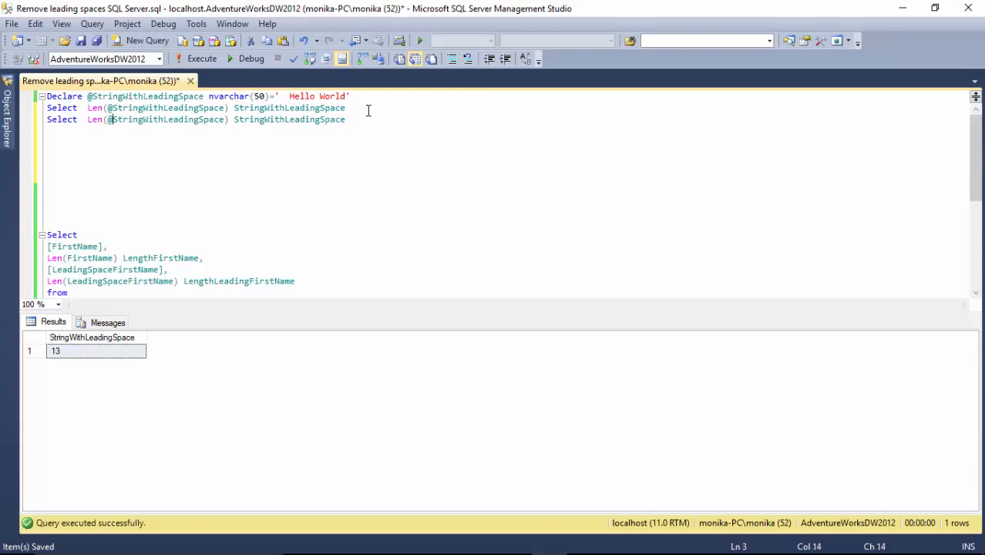
pyautogui.write('Ltrim')
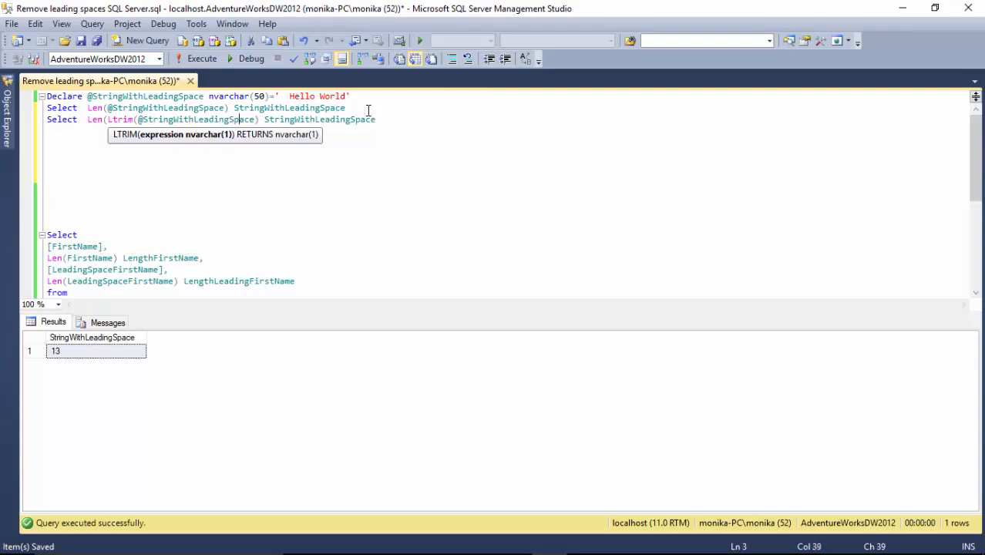
pyautogui.write(')')
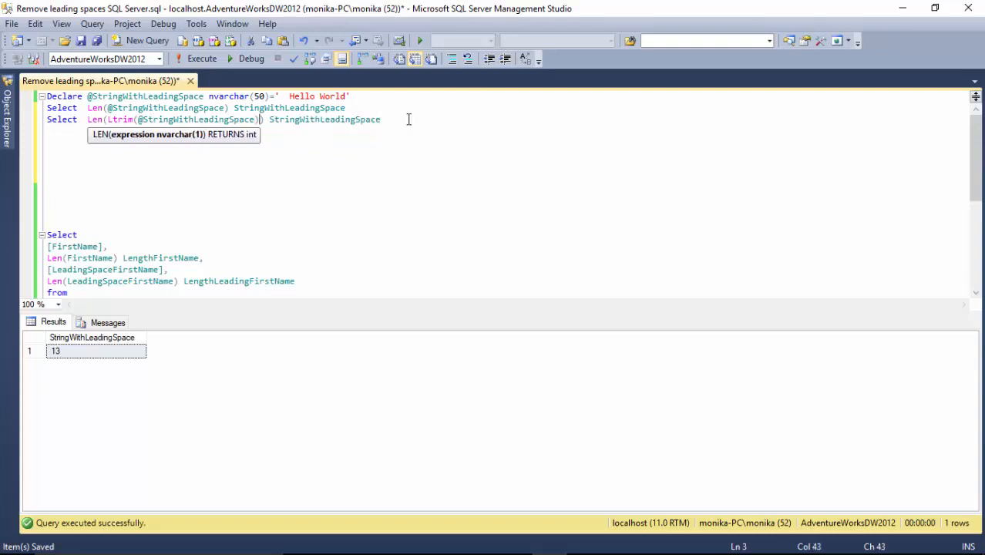
pyautogui.click(198, 59)
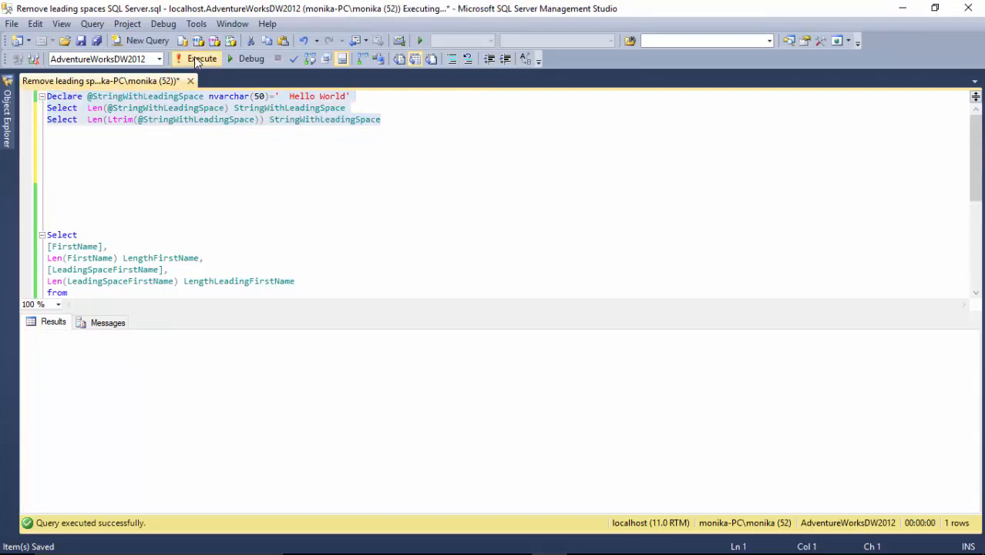
pyautogui.click(201, 59)
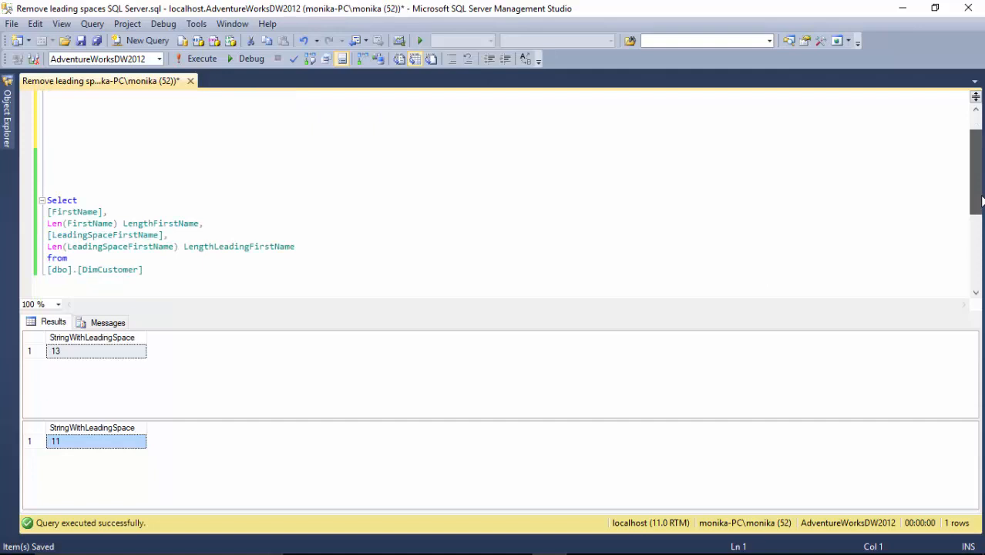
# Comment out the Len lines with -- and run the DimCustomer query, inspecting Jon's LeadingSpaceFirstName.
pyautogui.scroll(3)
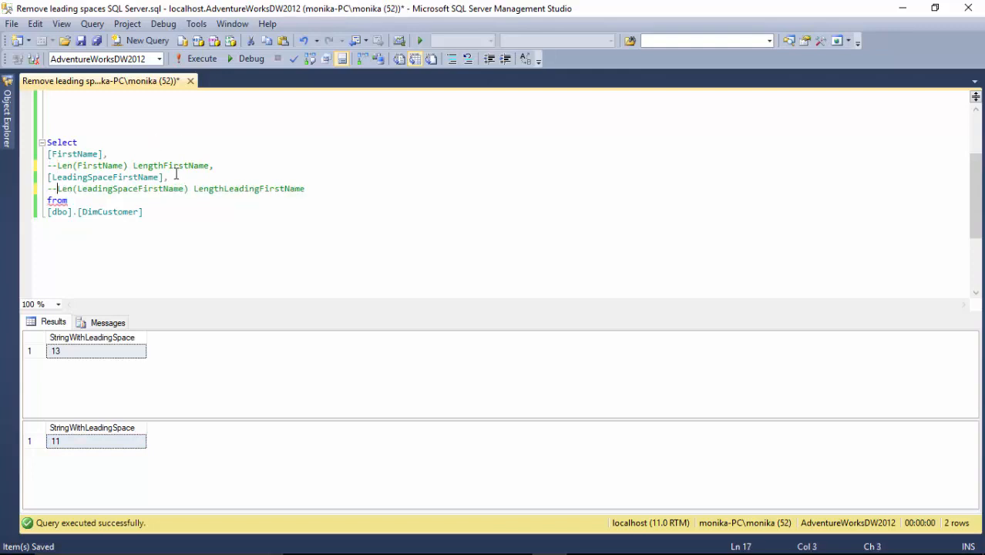
pyautogui.click(161, 176)
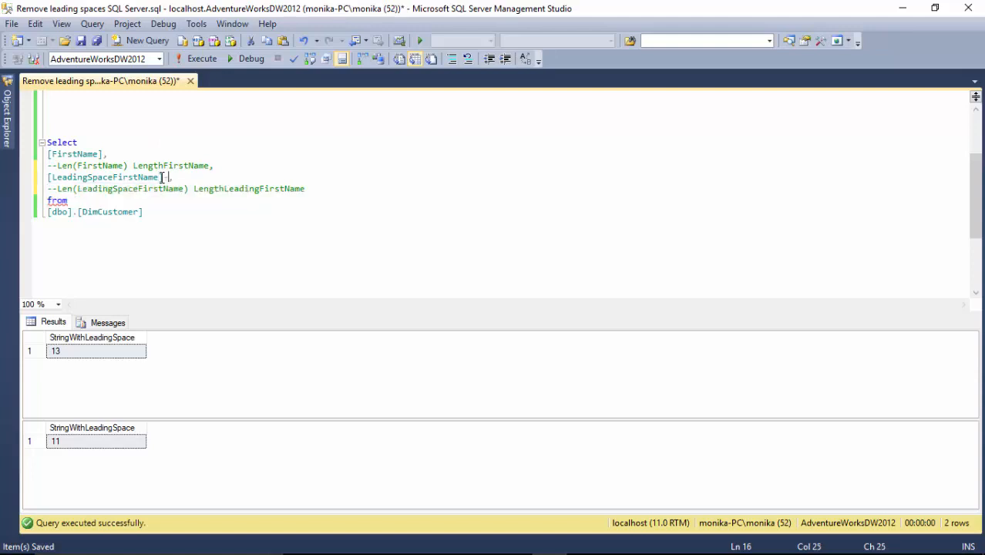
pyautogui.write('--')
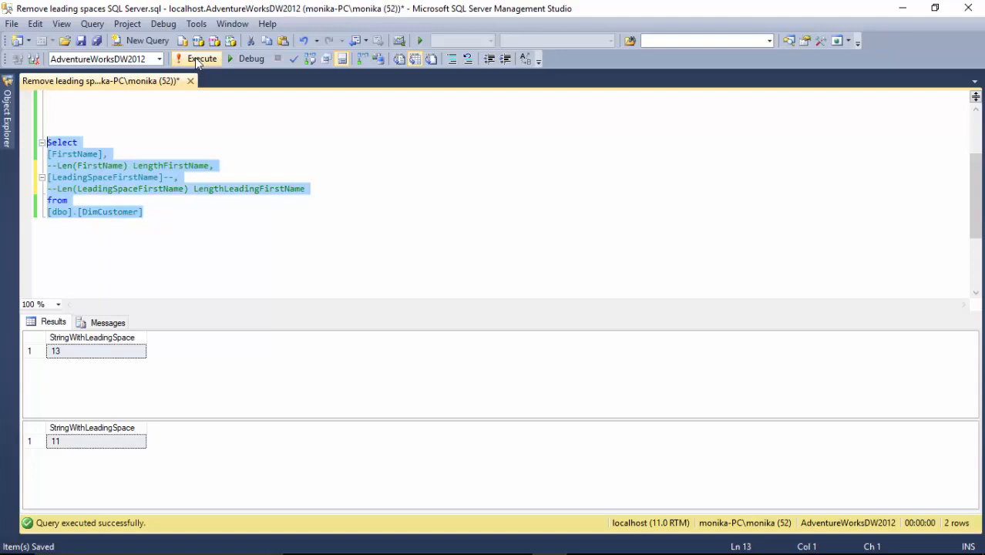
pyautogui.click(201, 59)
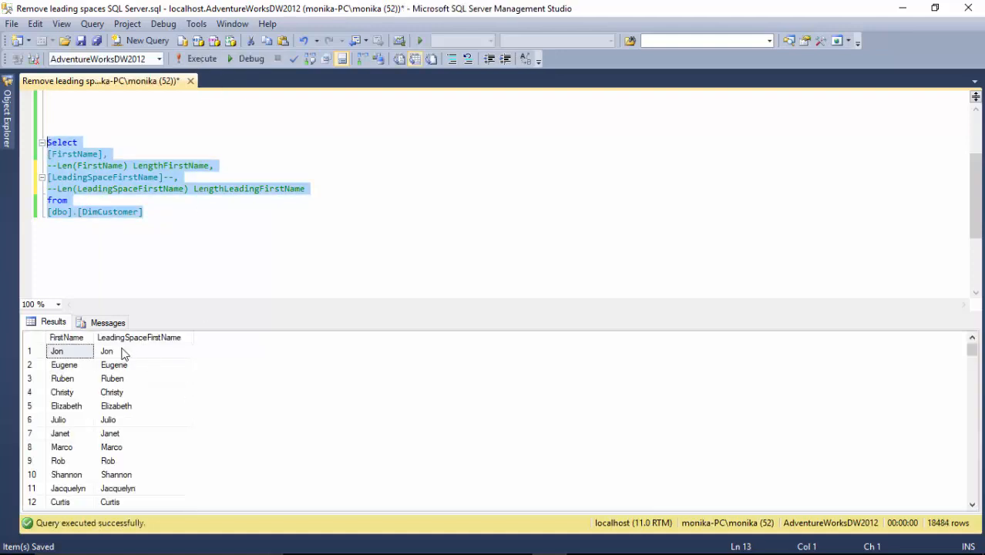
pyautogui.click(145, 351)
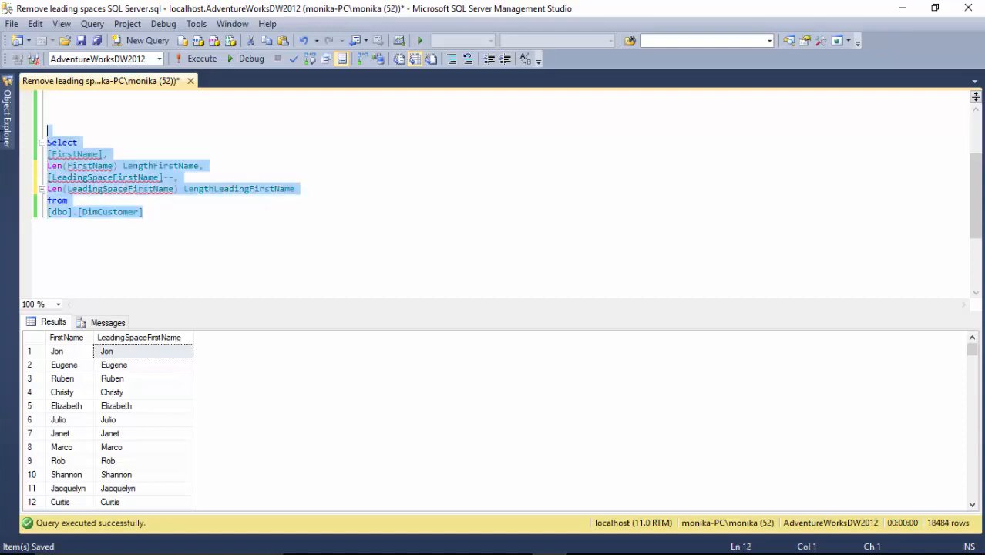
# Uncomment the Len columns, run the DimCustomer query and compare Jon's name lengths.
pyautogui.click(198, 197)
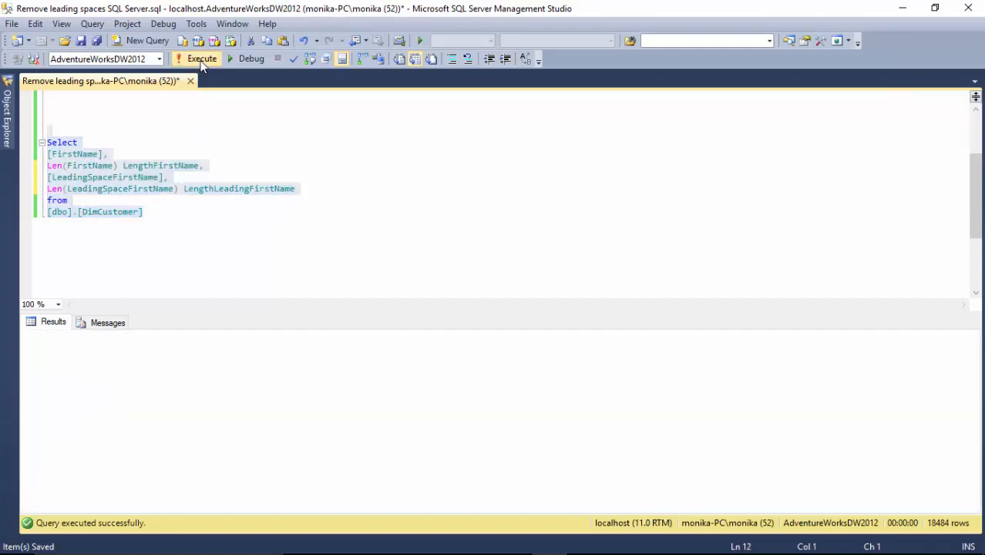
pyautogui.click(200, 59)
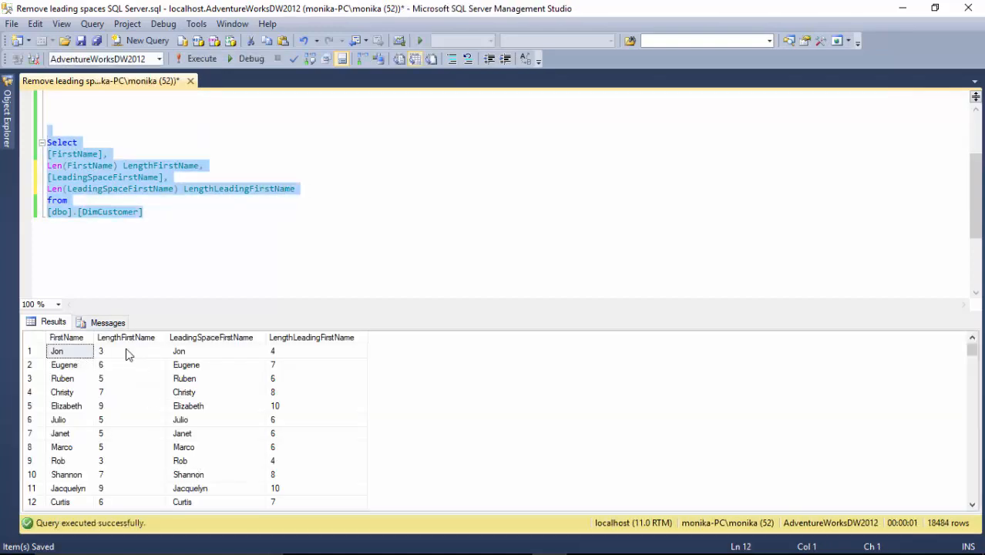
pyautogui.click(100, 351)
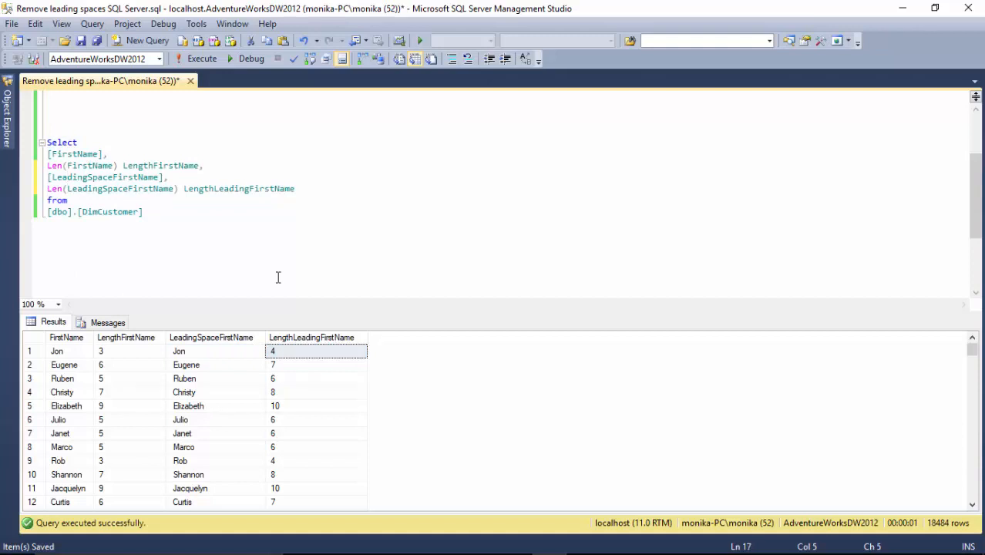
# Apply Ltrim to LeadingSpaceFirstName in the last Len and rerun, giving Jon a trimmed length of 3.
pyautogui.write('Ltrim(')
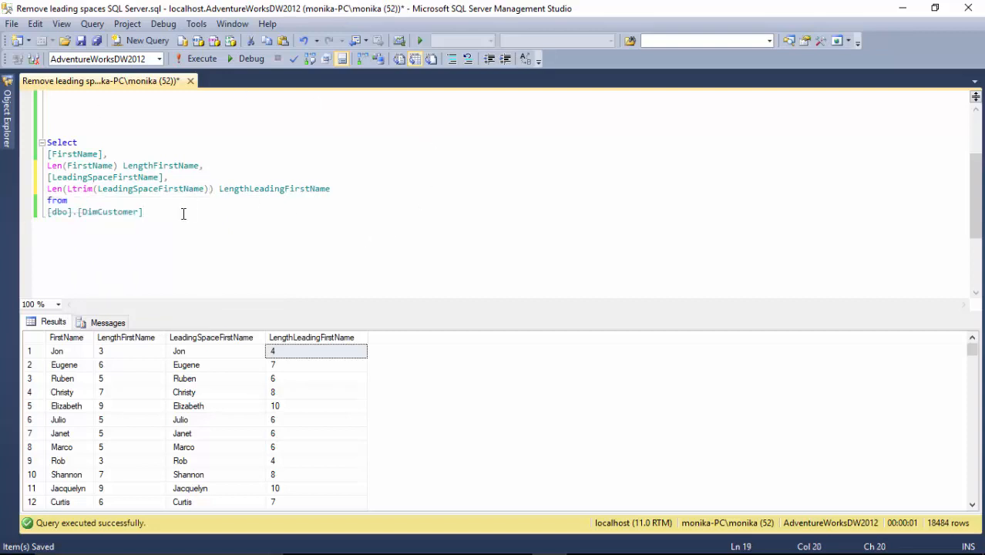
pyautogui.click(200, 59)
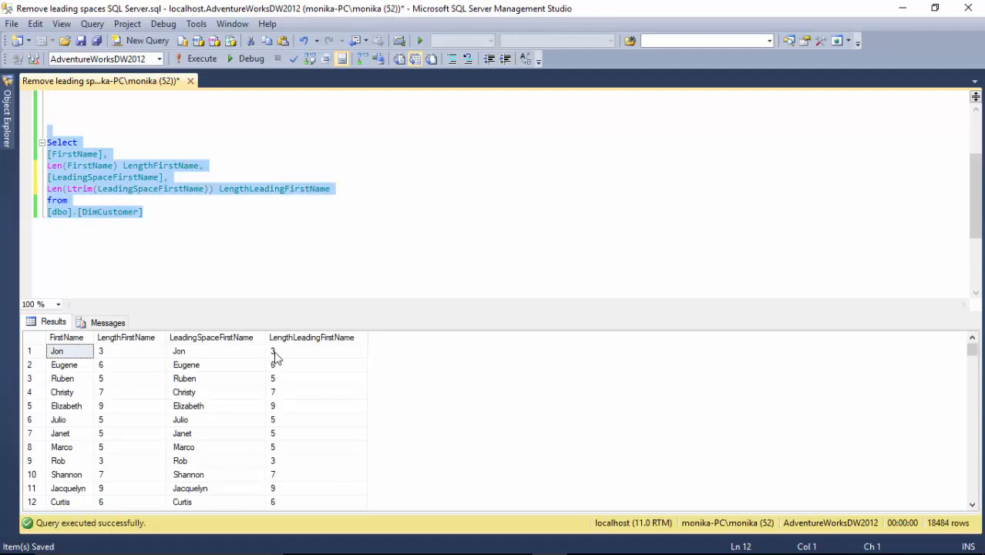
pyautogui.click(311, 336)
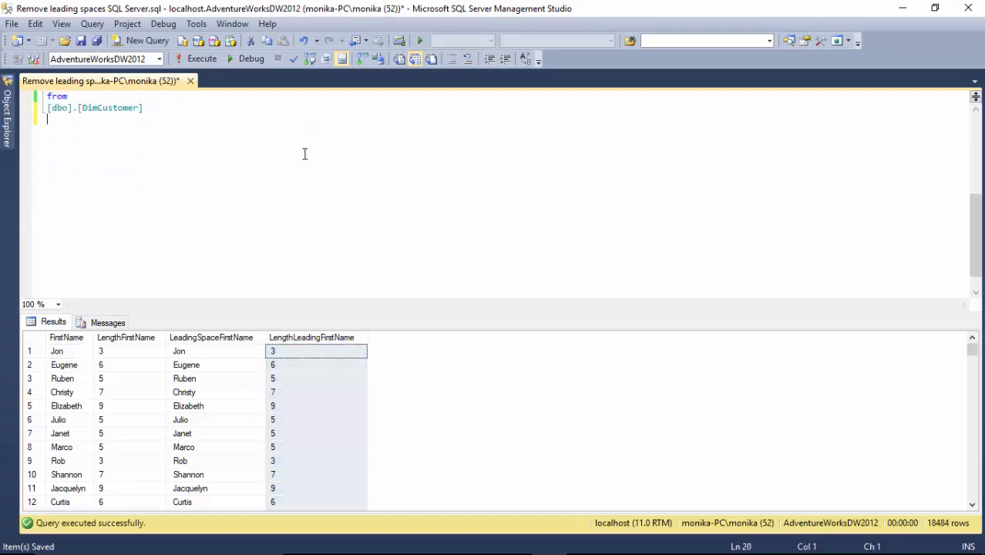
# Write the syntax note Ltrim(<Character Expression>) followed by 'or' below the query.
pyautogui.write('Le')
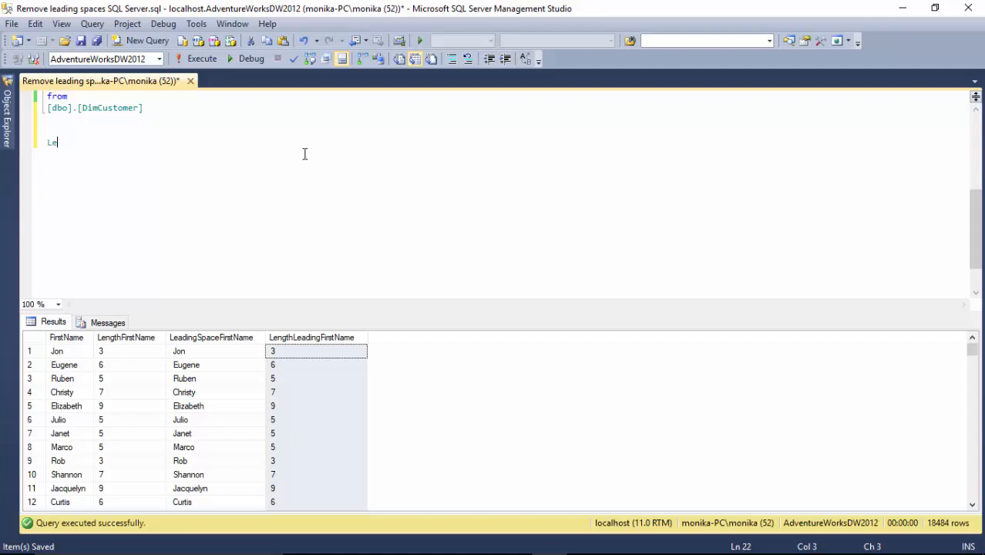
pyautogui.write('trim')
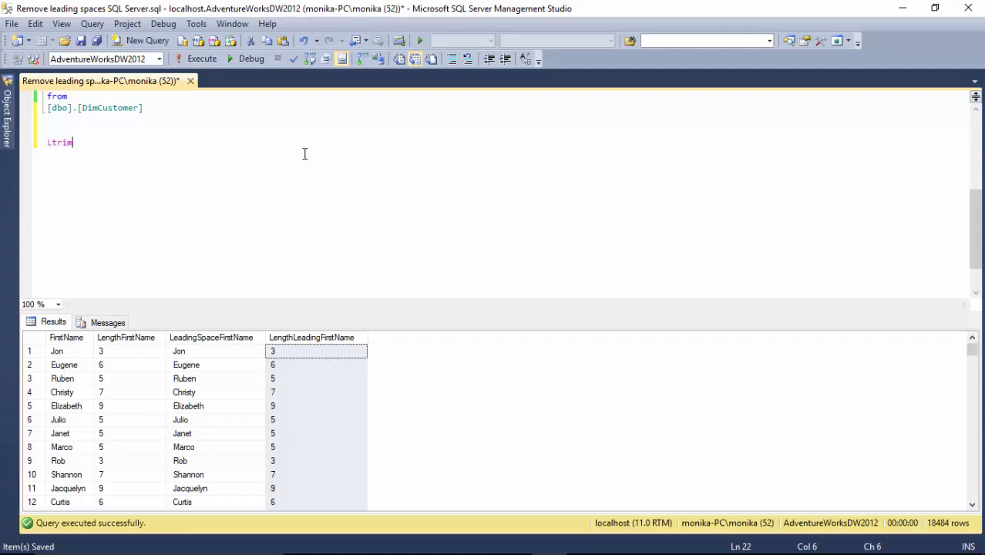
pyautogui.write('()')
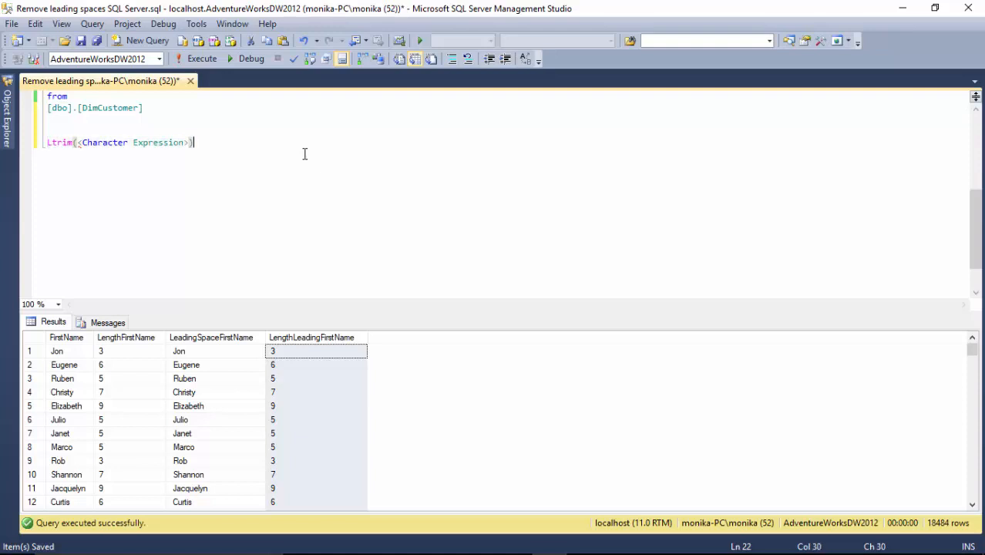
pyautogui.write('or')
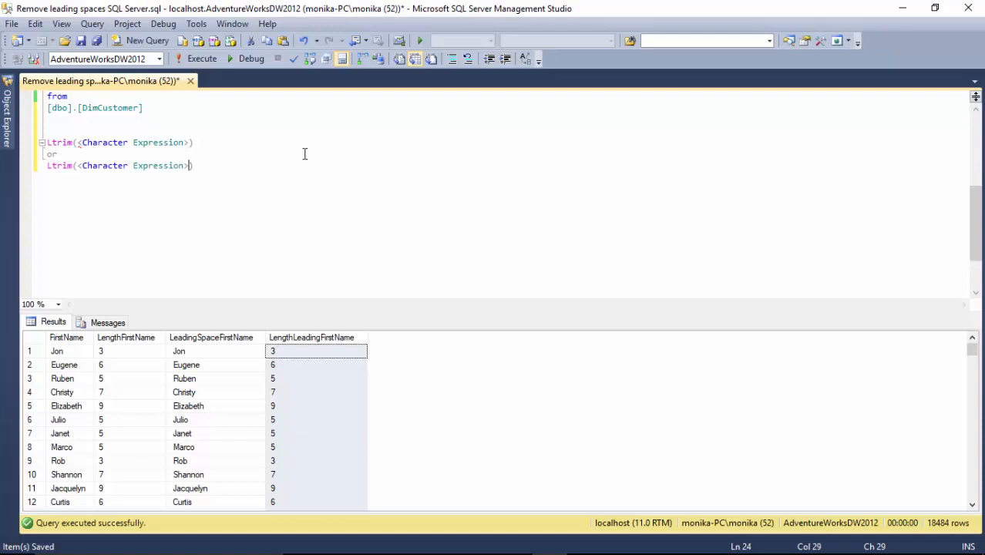
# Make the second note Ltrim(<column name>) and select both syntax notes.
pyautogui.doubleClick(133, 165)
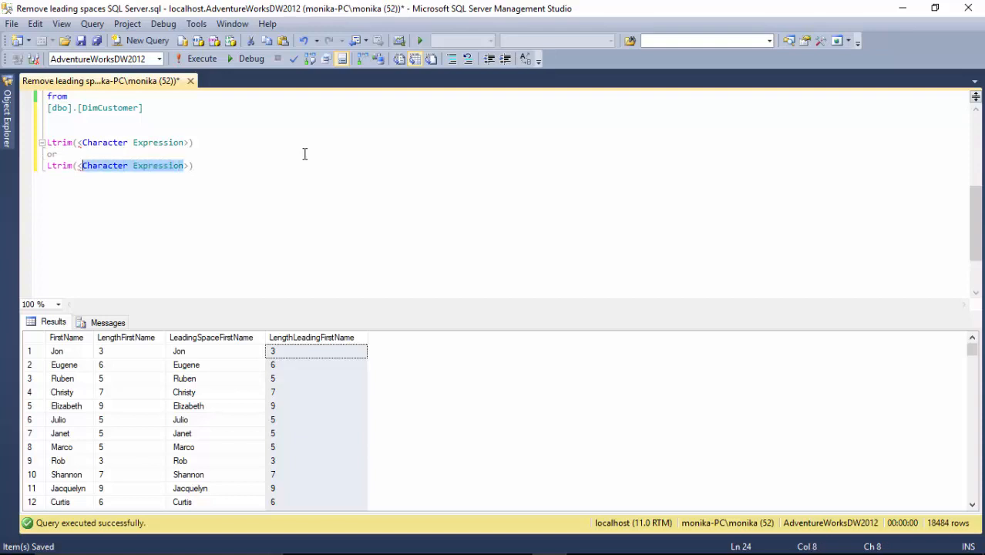
pyautogui.write('column name>)')
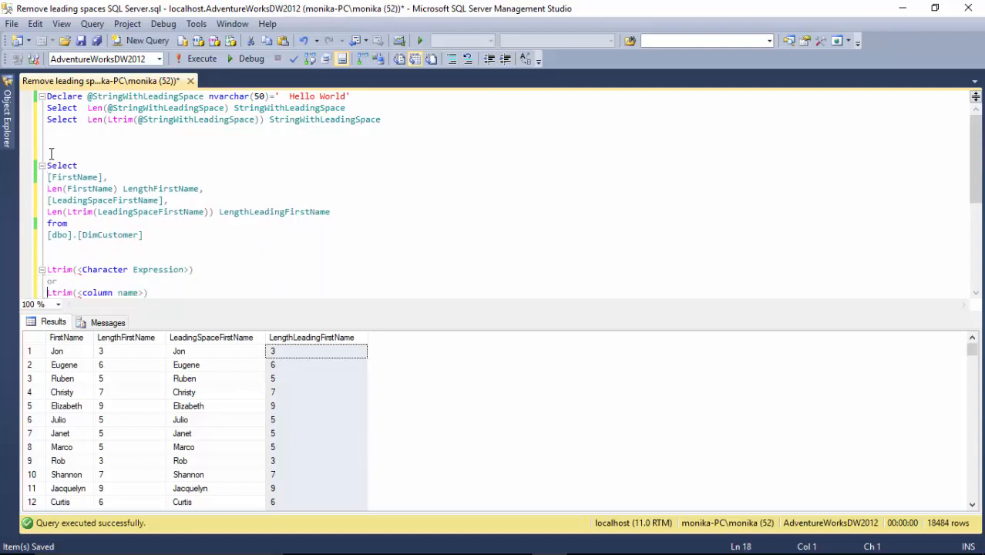
pyautogui.moveTo(47, 269); pyautogui.dragTo(148, 293)
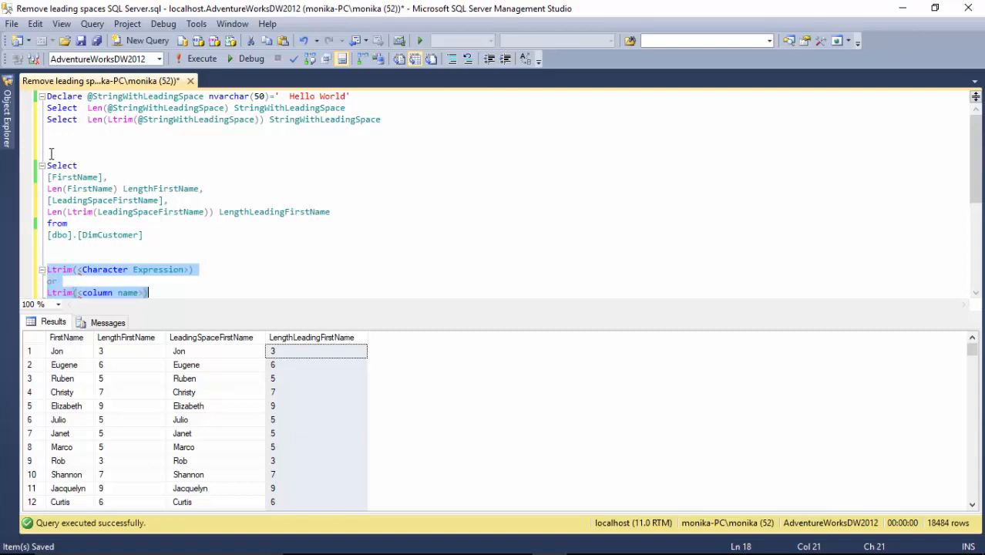